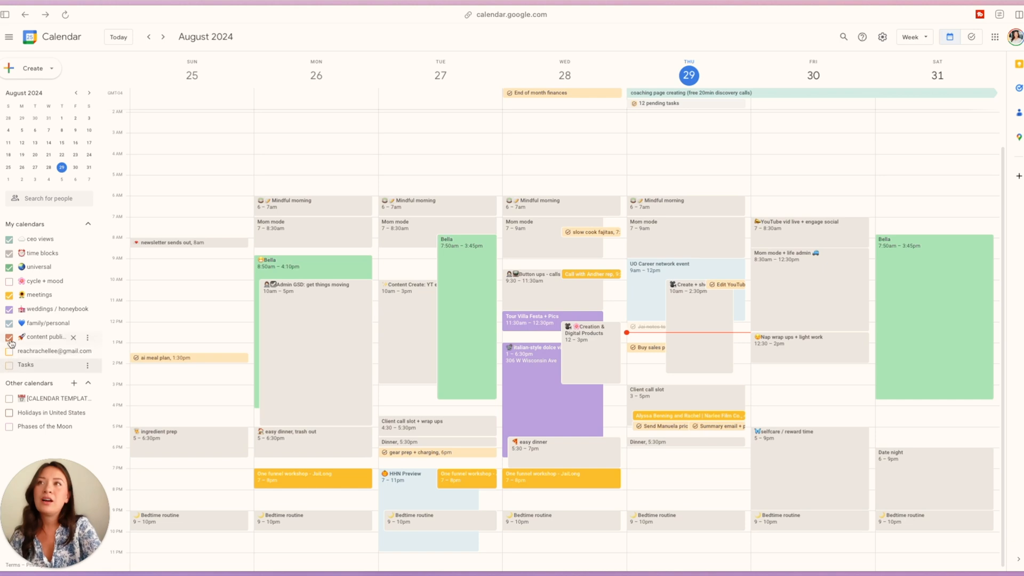
pyautogui.moveTo(43, 337)
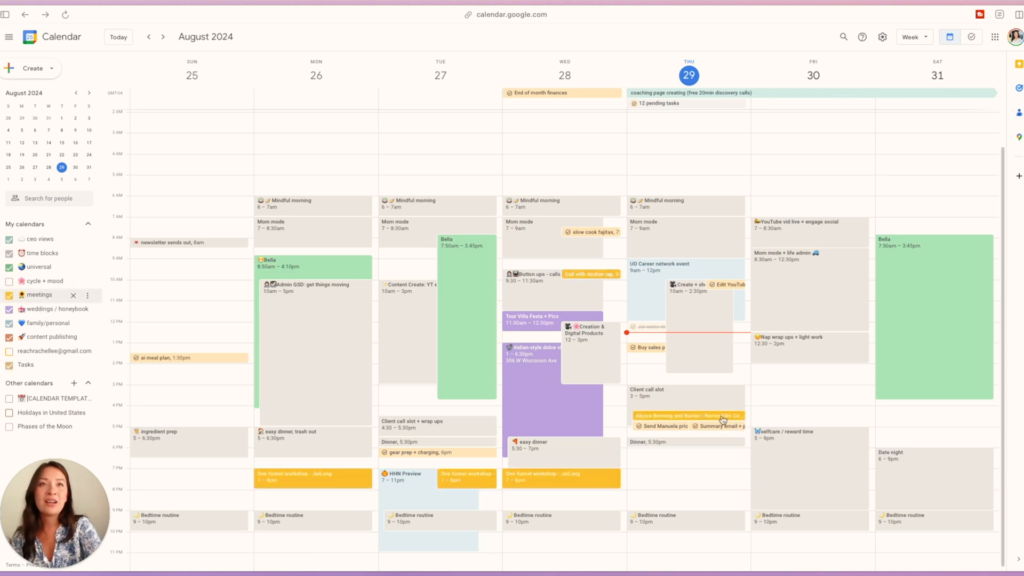
pyautogui.moveTo(293, 374)
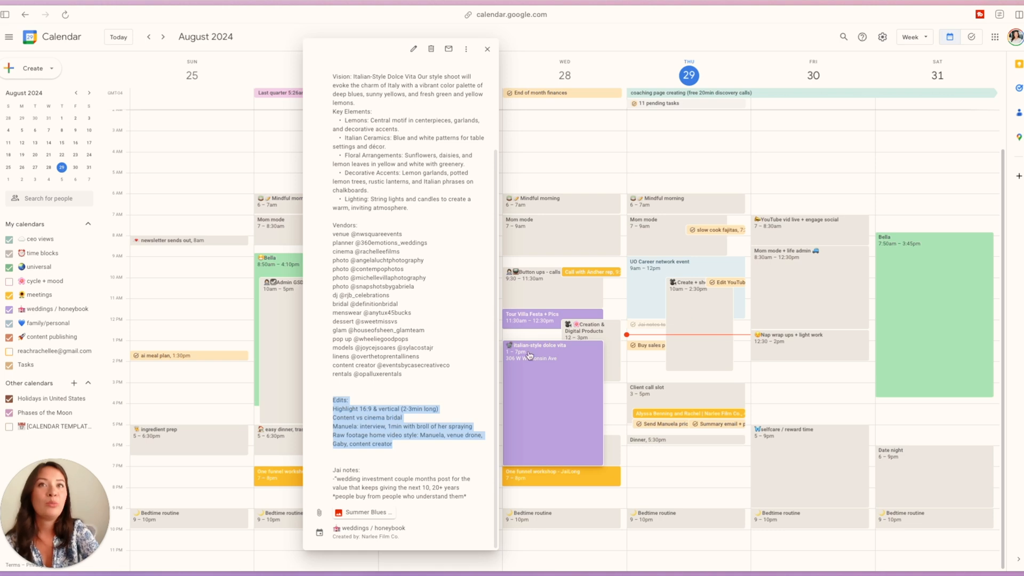
# Step: Close the Dolce Vita event popup so the calendar week sits beside the Notion board
pyautogui.click(486, 48)
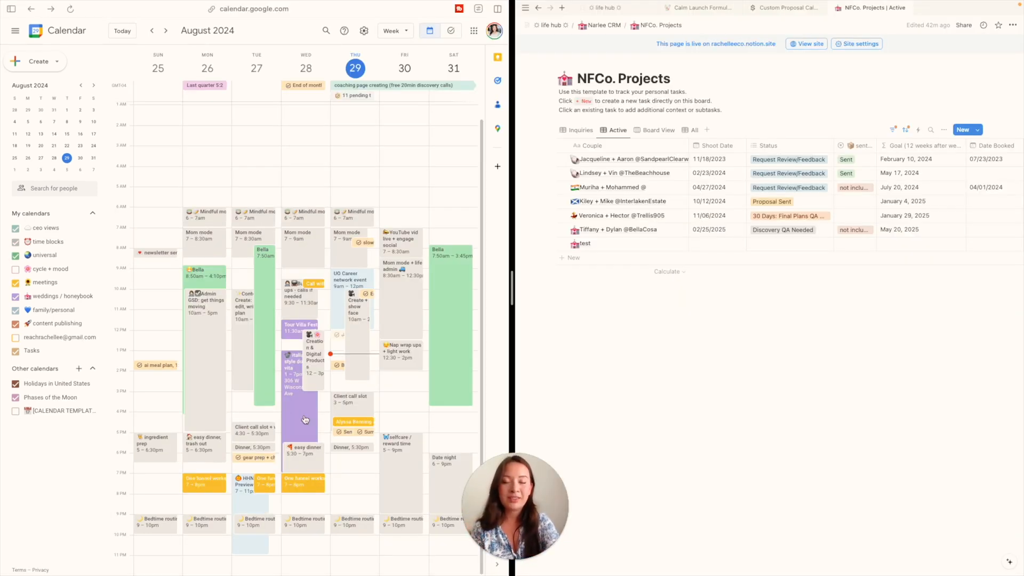
# Step: Reopen the Italian-style dolce vita event notes beside the Notion projects tracker
pyautogui.click(298, 372)
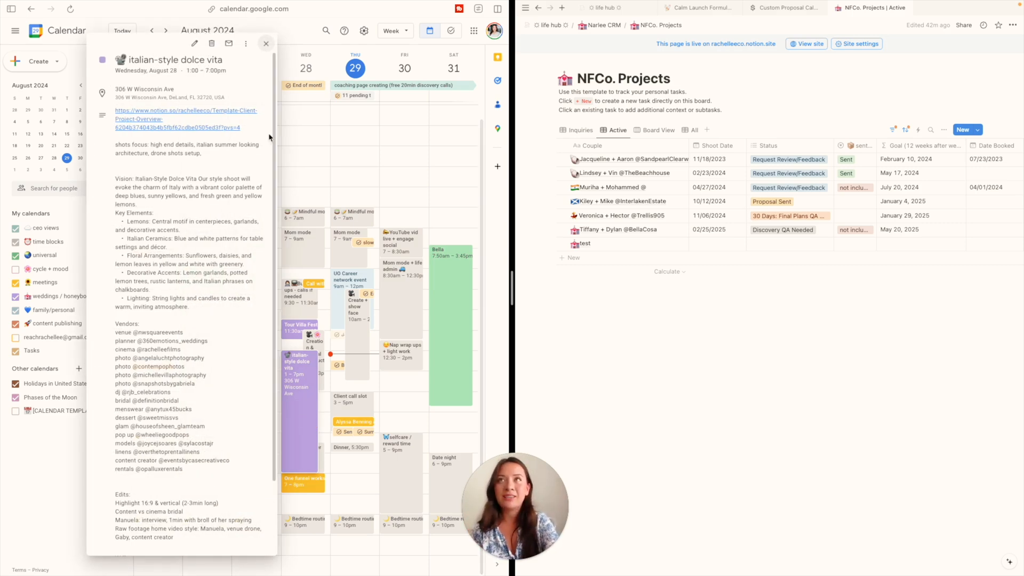
pyautogui.click(265, 43)
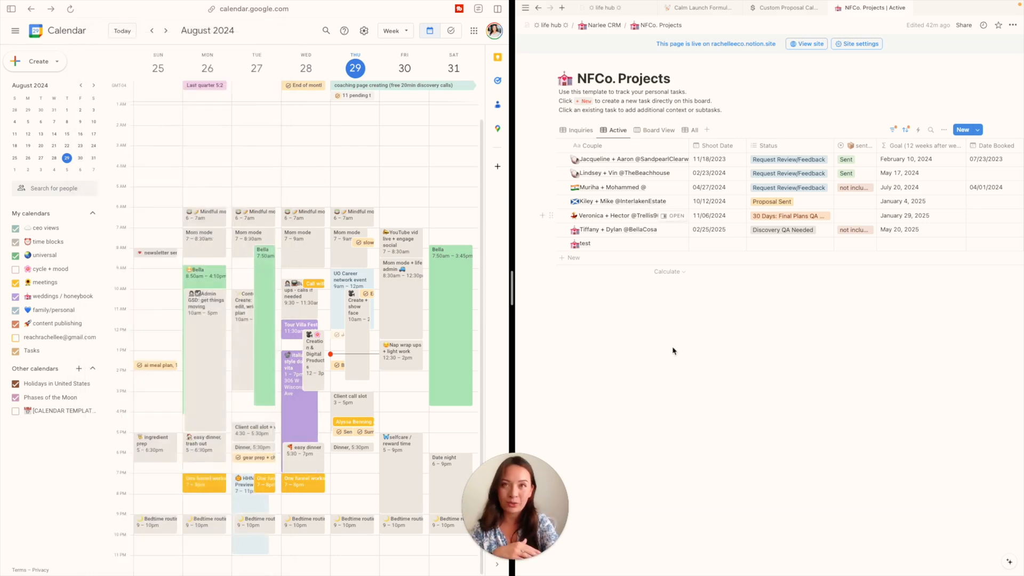
pyautogui.moveTo(787, 145)
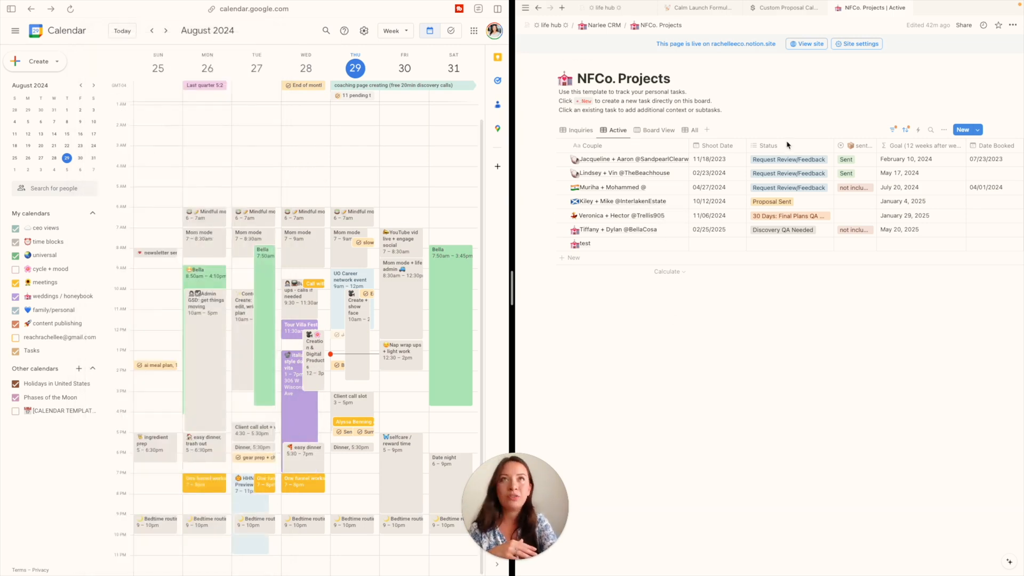
pyautogui.click(301, 366)
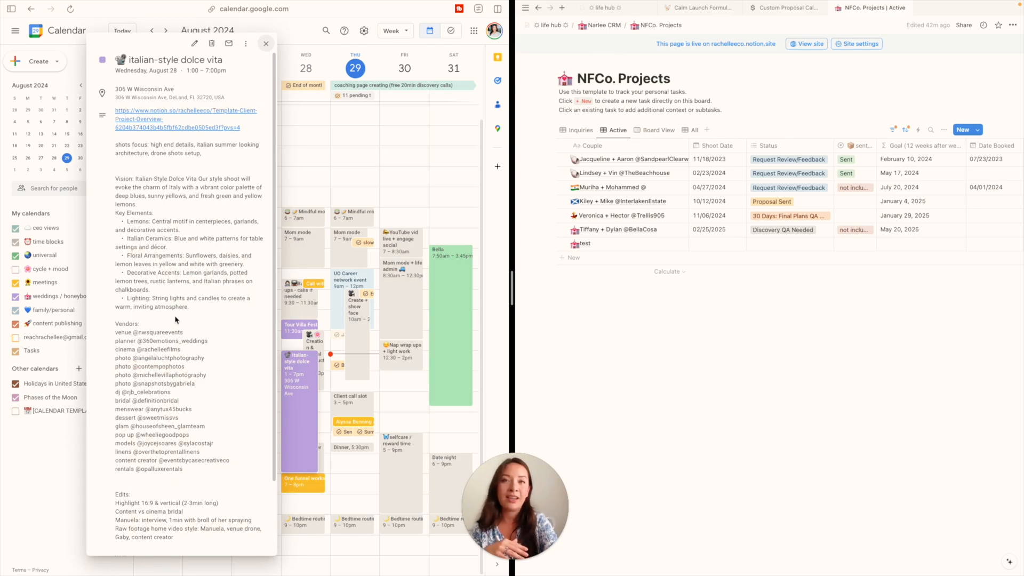
pyautogui.moveTo(745, 271)
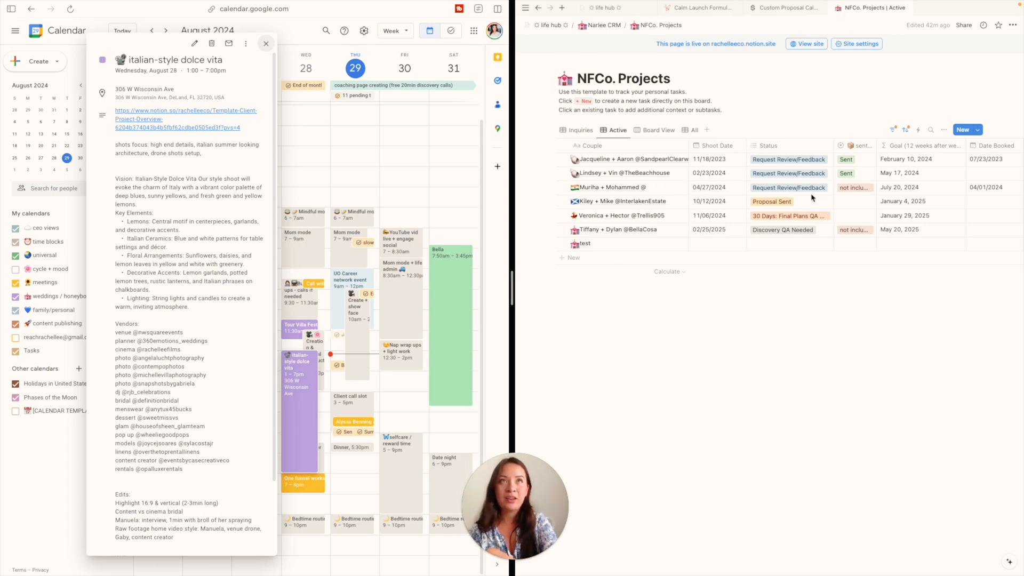
pyautogui.moveTo(702, 301)
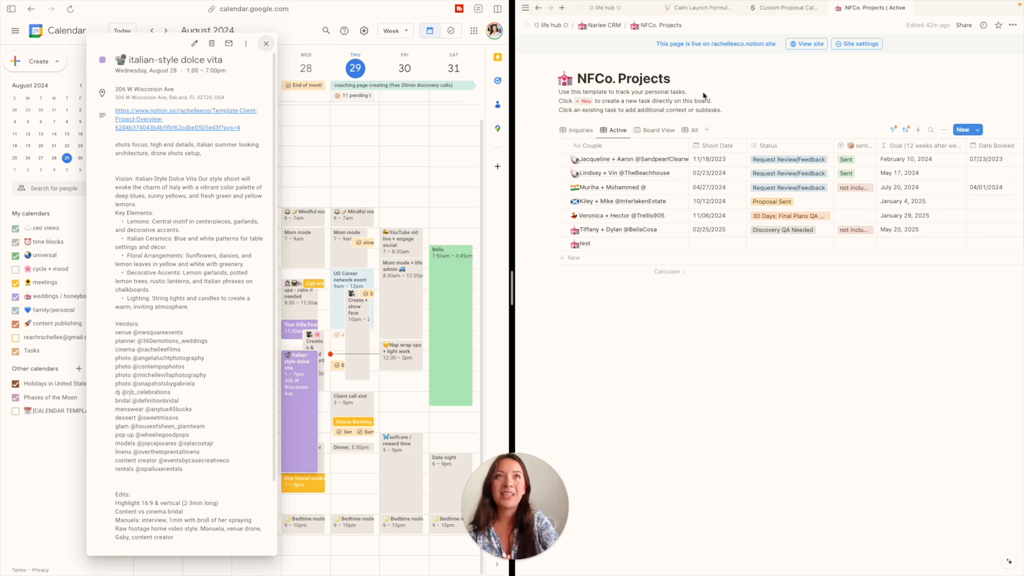
pyautogui.moveTo(792, 108)
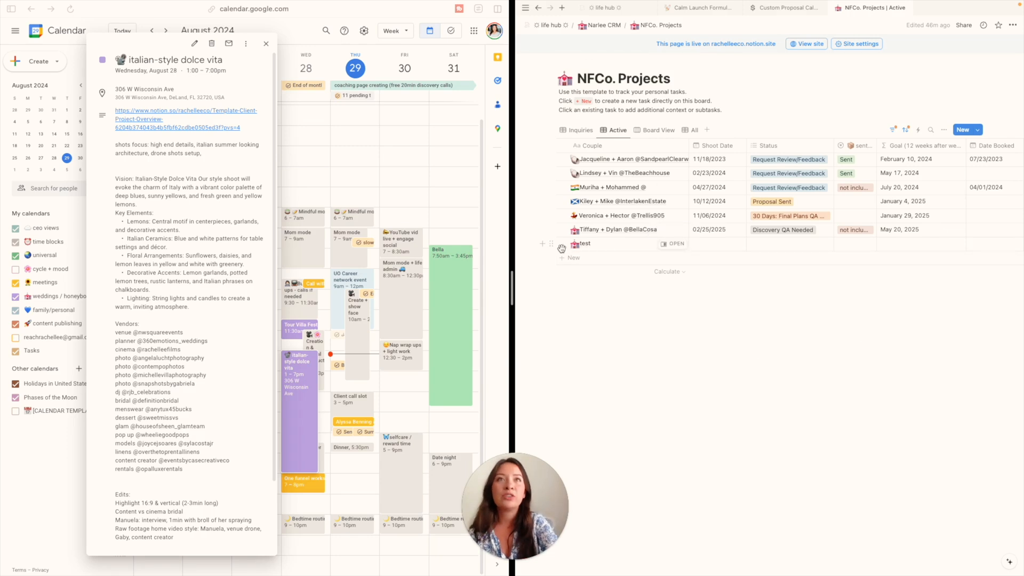
# Step: Create a new project row named 'Italian Dolce Vita Styled Shoot' on the Active board
pyautogui.click(570, 257)
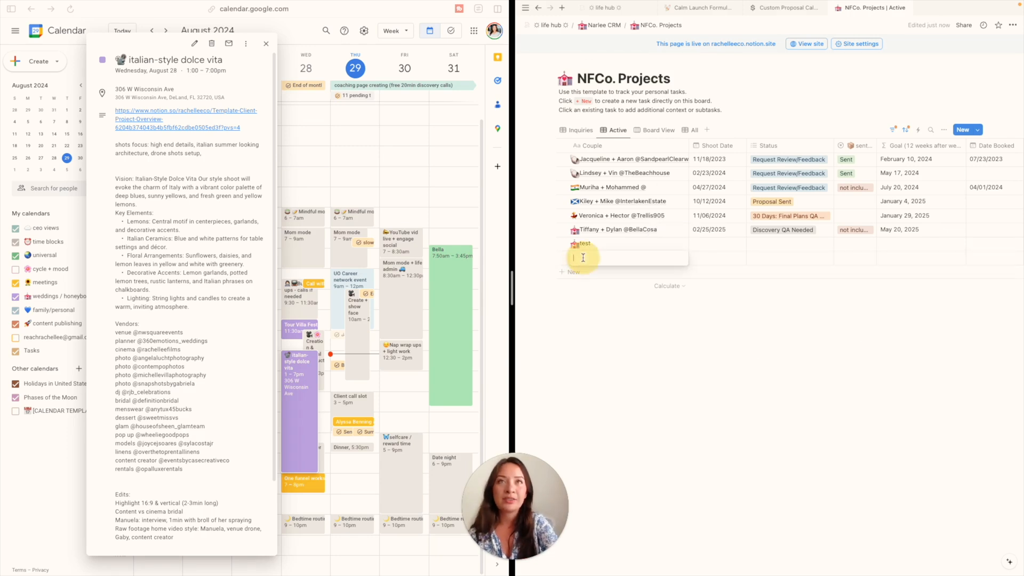
pyautogui.write('Italian Dolce Vita Styled Shoot')
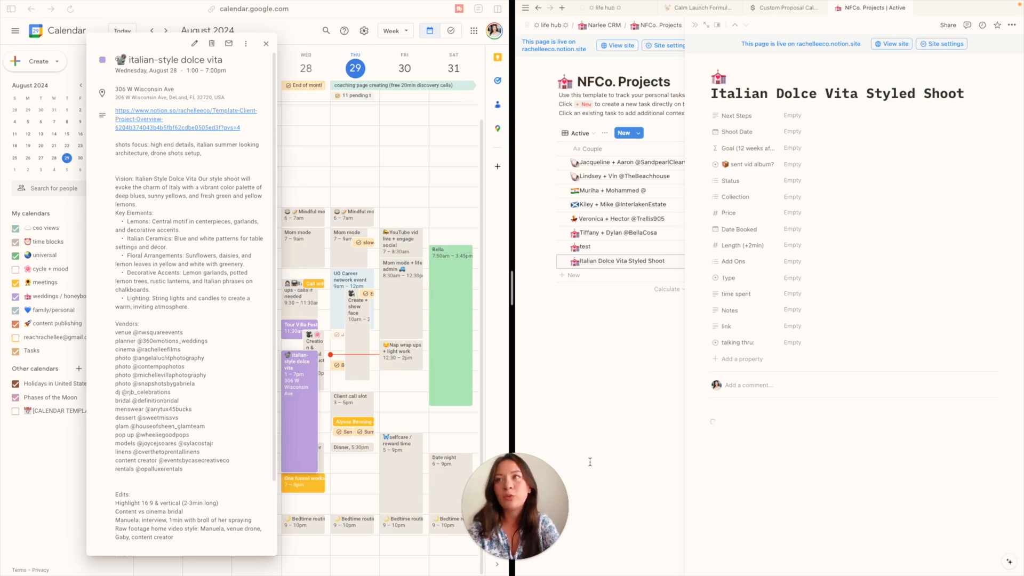
# Step: Scroll the full-page project through Resources, Planning Checklist, Workflow and Post Checklist
pyautogui.scroll(-3)
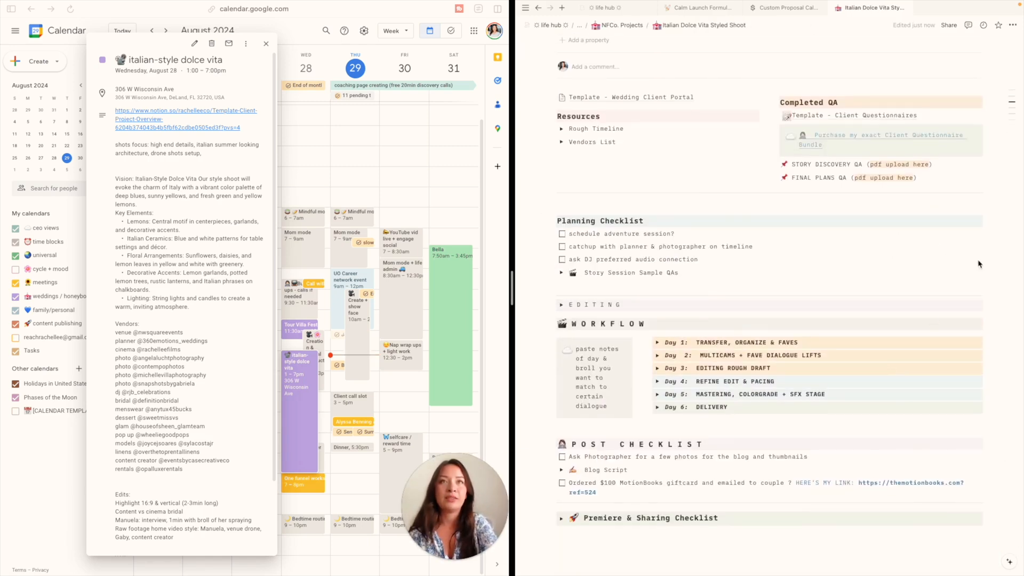
pyautogui.scroll(-3)
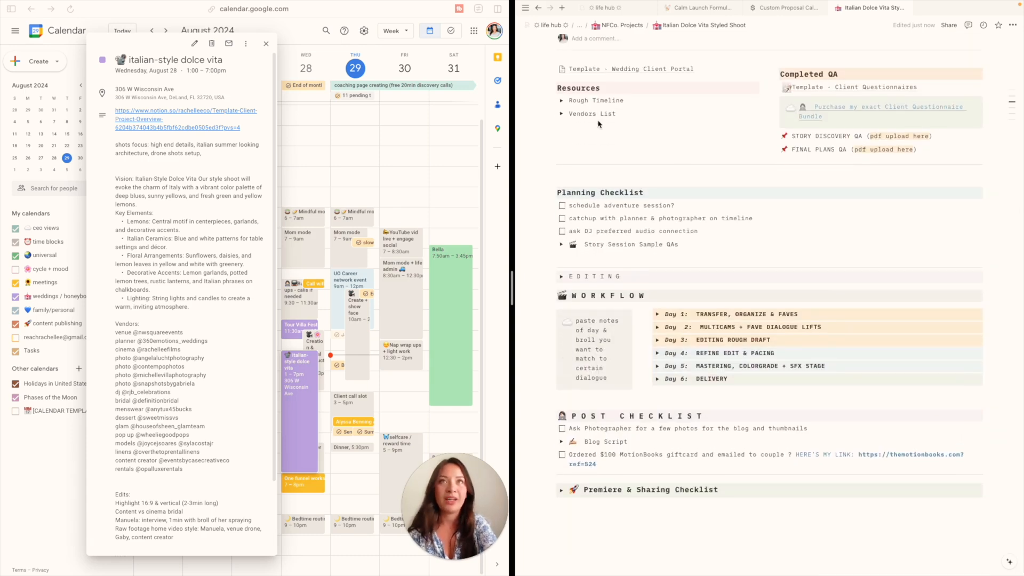
pyautogui.moveTo(669, 164)
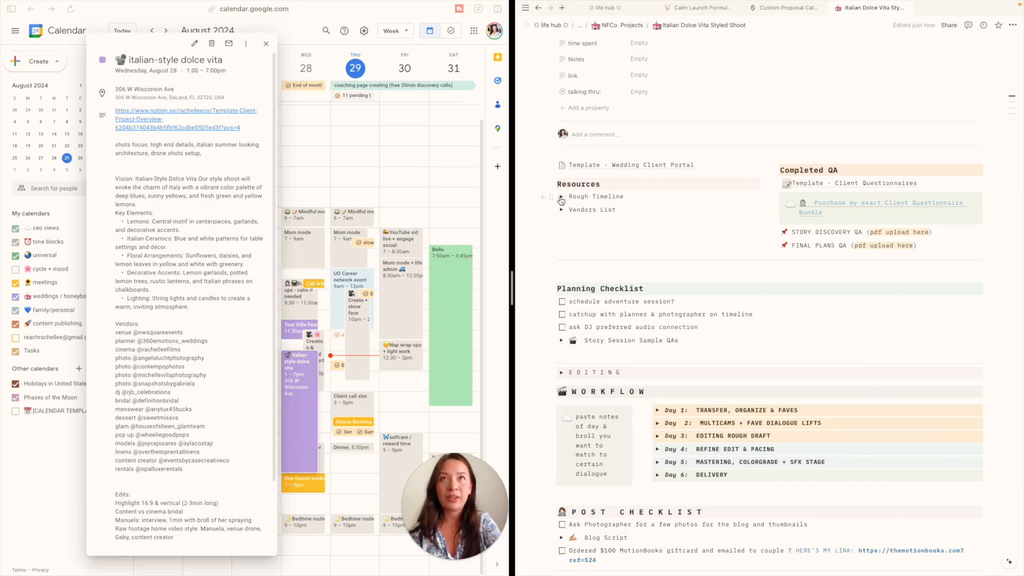
# Step: Expand the Vendors List, select the instagram handles line and the event's vendor list
pyautogui.click(561, 199)
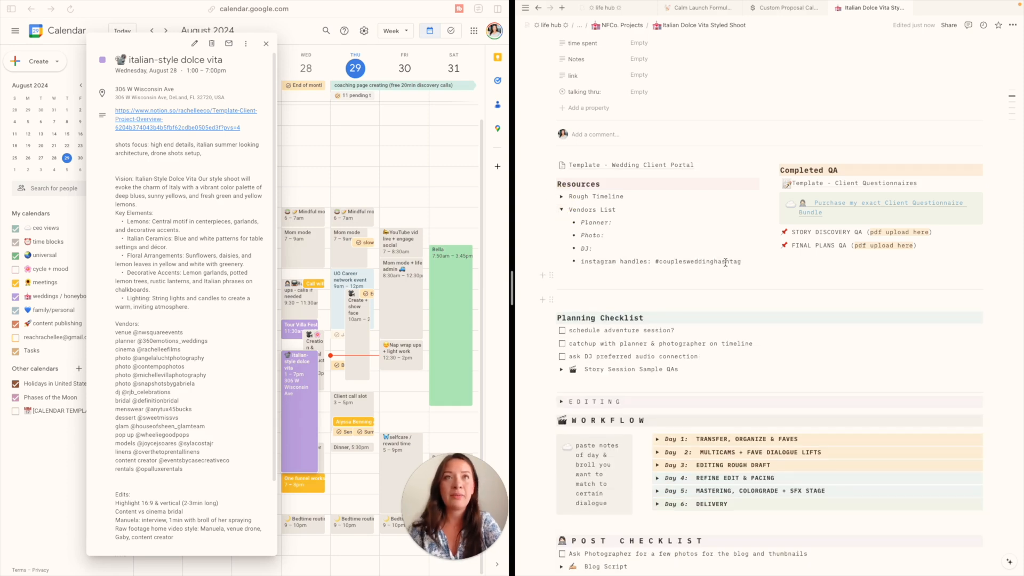
pyautogui.tripleClick(659, 261)
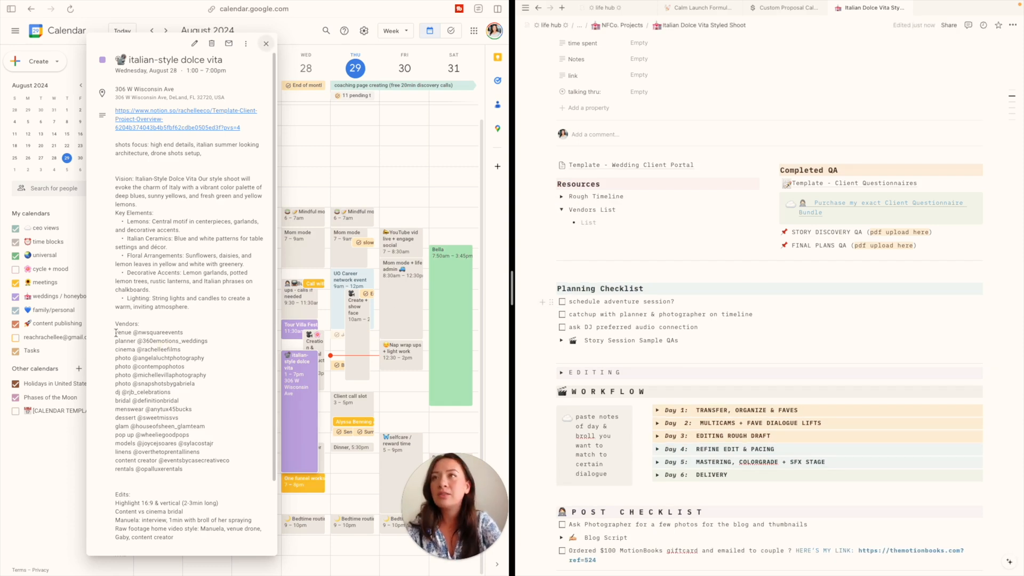
pyautogui.moveTo(115, 332); pyautogui.dragTo(225, 470)
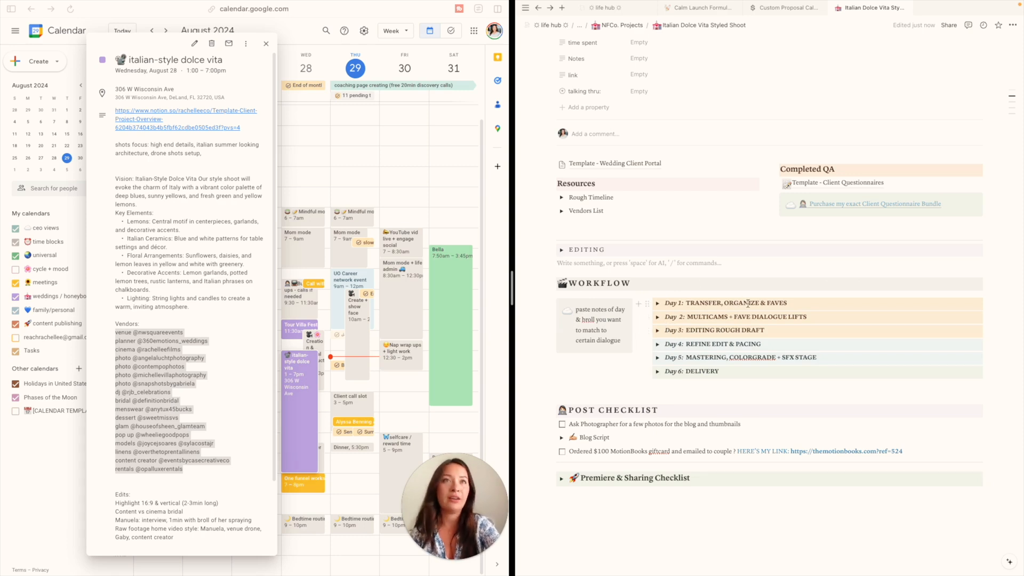
pyautogui.click(659, 303)
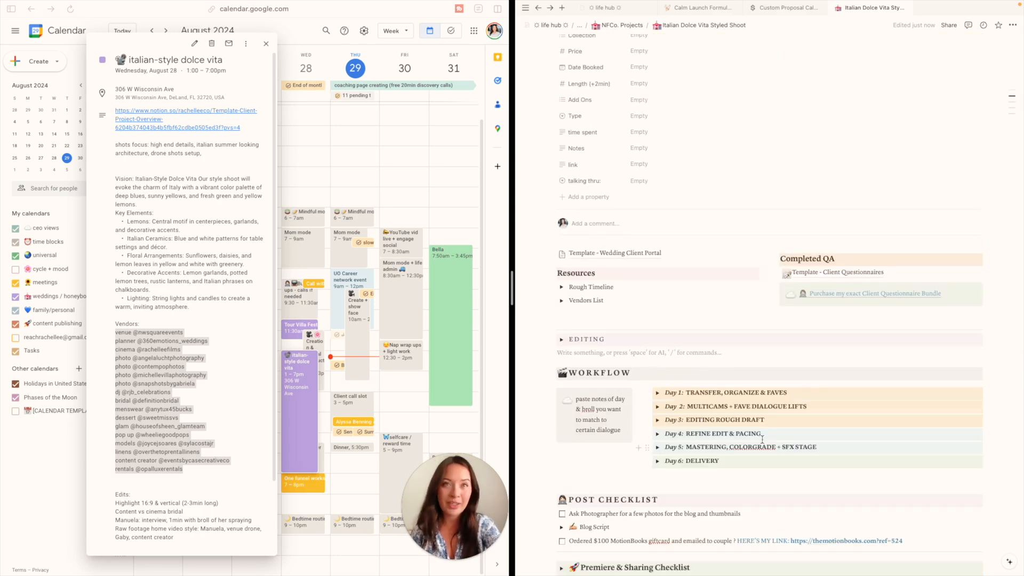
pyautogui.scroll(-3)
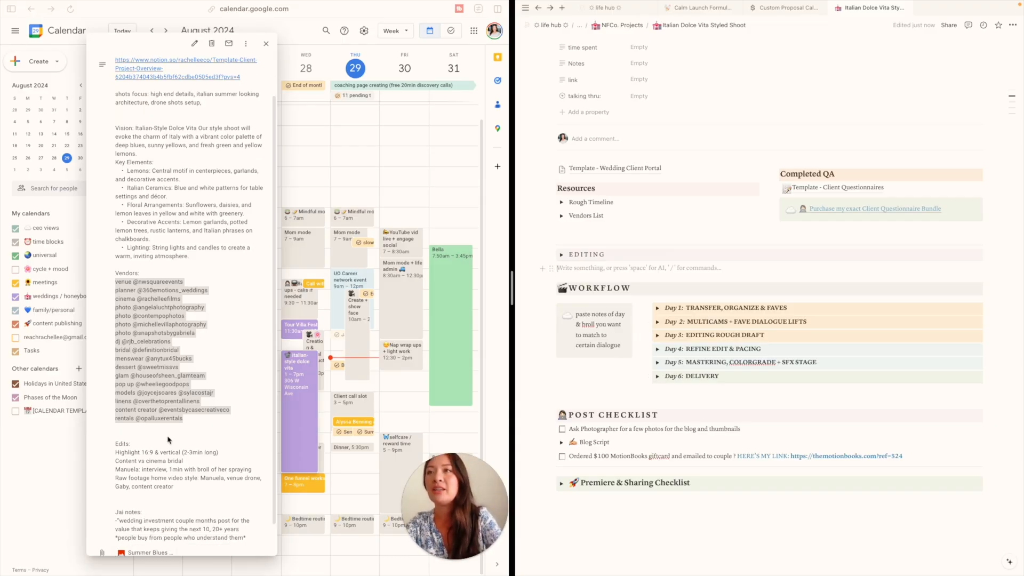
# Step: Copy the event's Edits notes into the empty line under Editing as a to-do checklist
pyautogui.moveTo(117, 444); pyautogui.dragTo(178, 487)
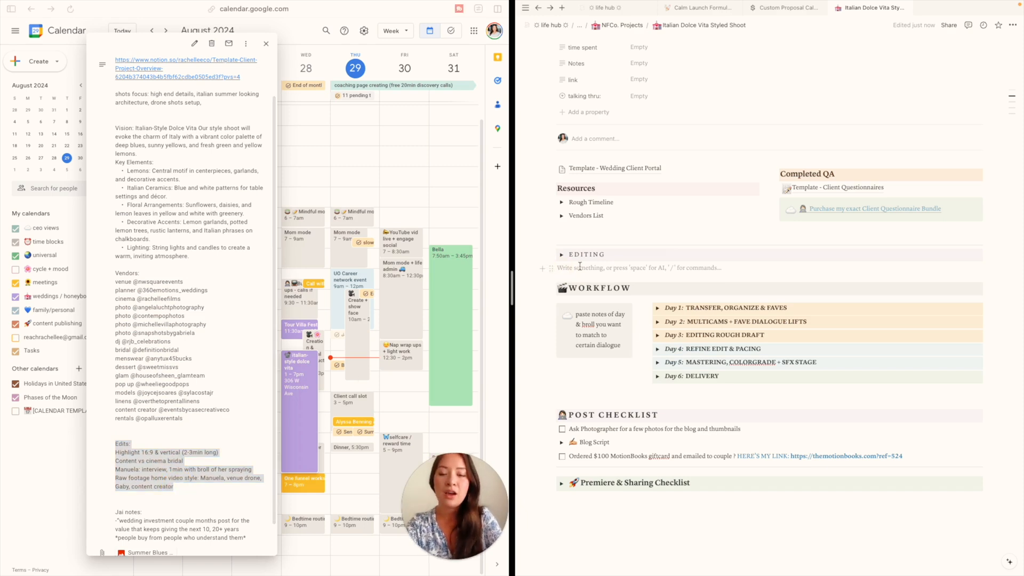
pyautogui.click(560, 254)
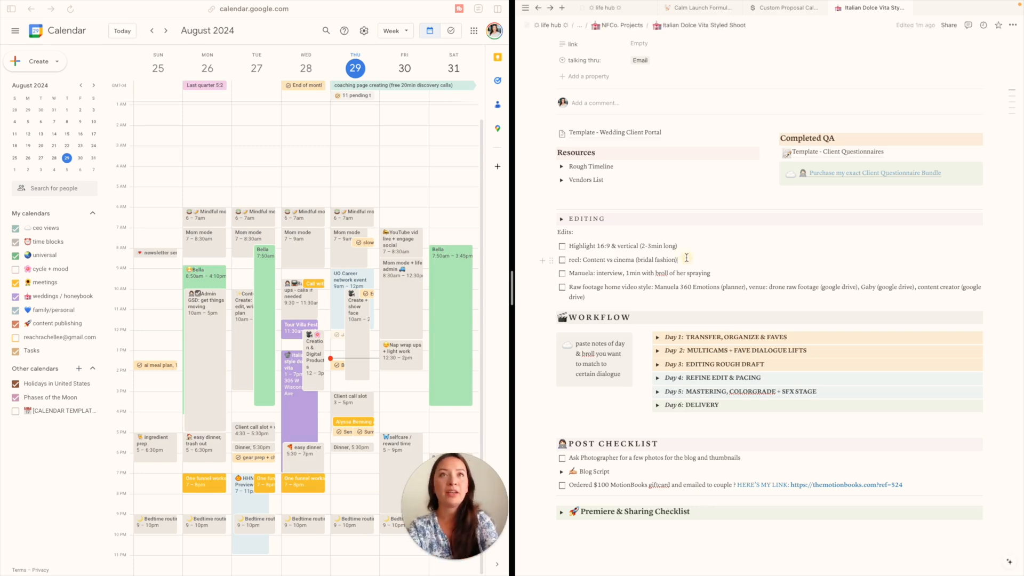
# Step: Add a 'reel: lemon &' paisley to-do and look up Italian blue and white paisley images
pyautogui.write('reel: lemon & italian blue paisley')
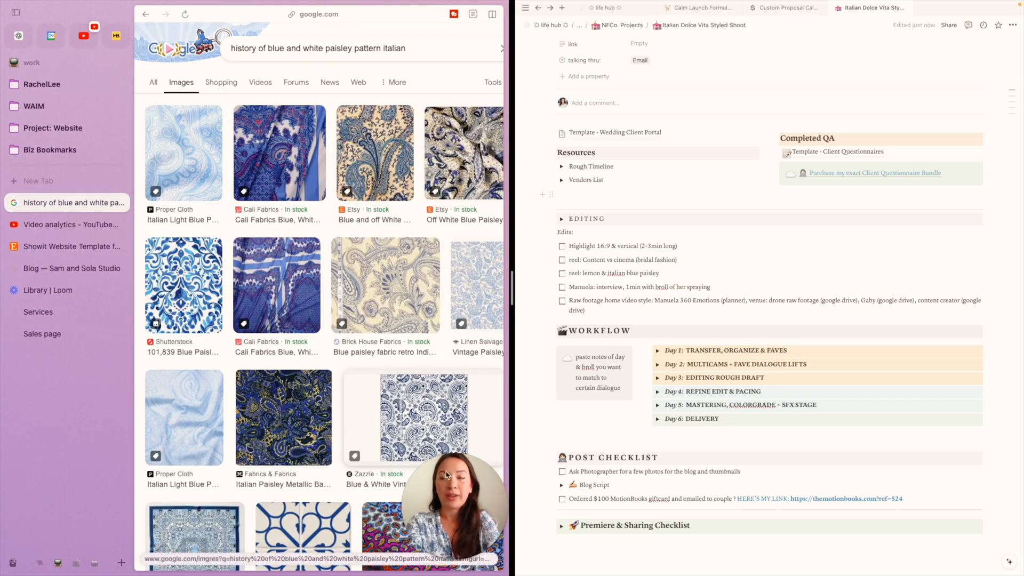
pyautogui.click(184, 14)
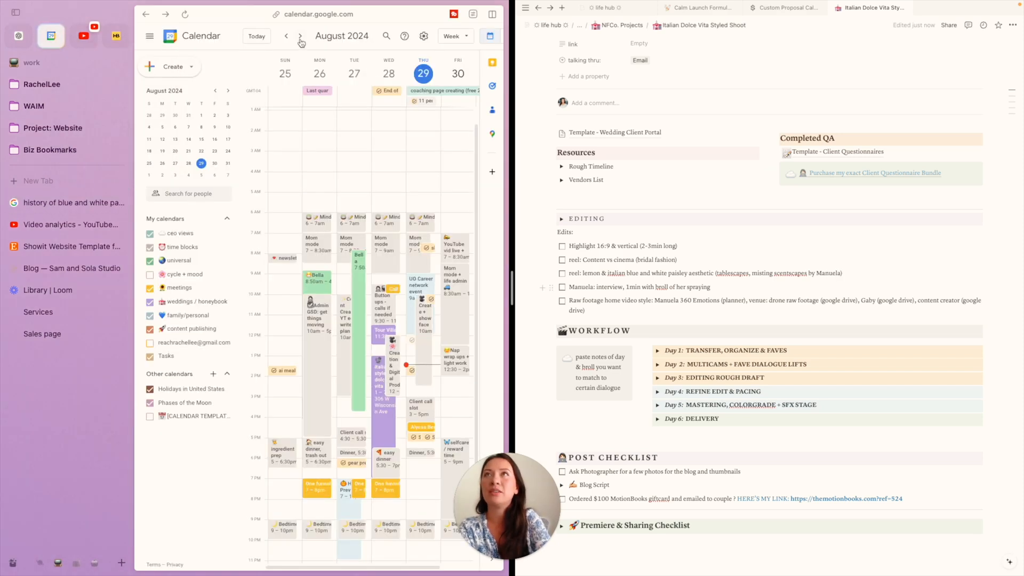
# Step: Save an 'edit dolce' task on Tuesday, September 3 at 10am in next week's calendar
pyautogui.click(299, 37)
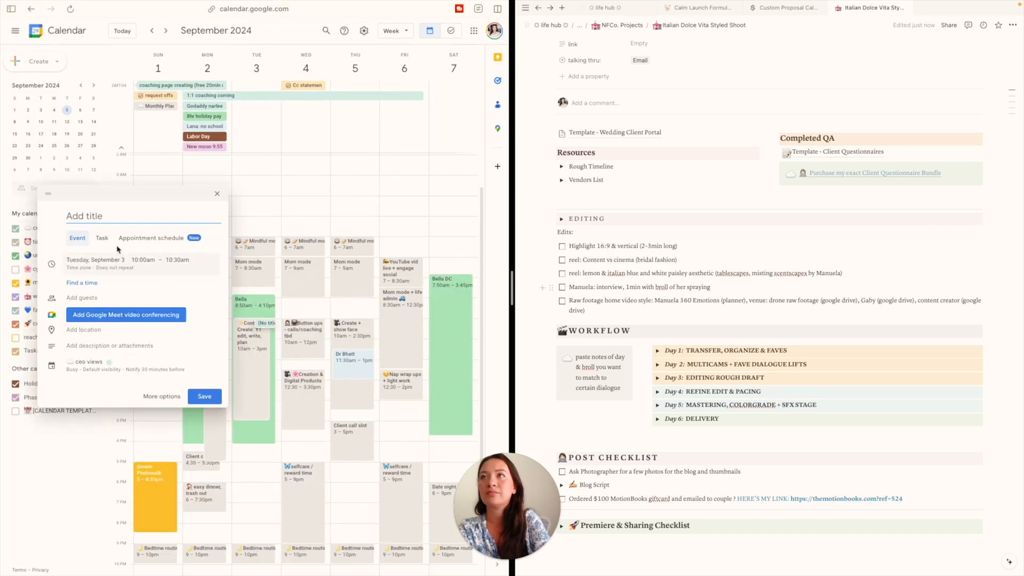
pyautogui.click(103, 238)
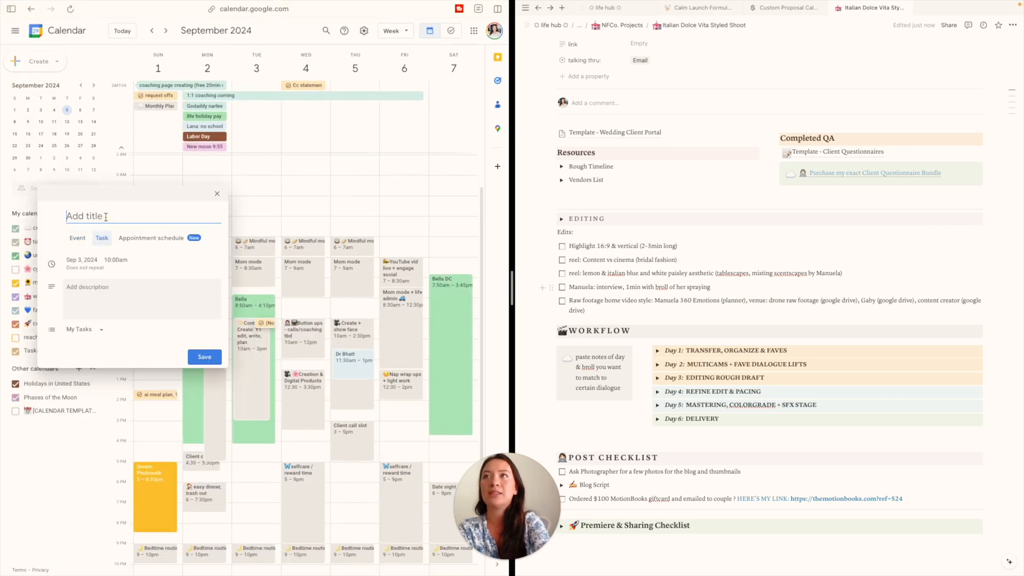
pyautogui.write('edit dolce')
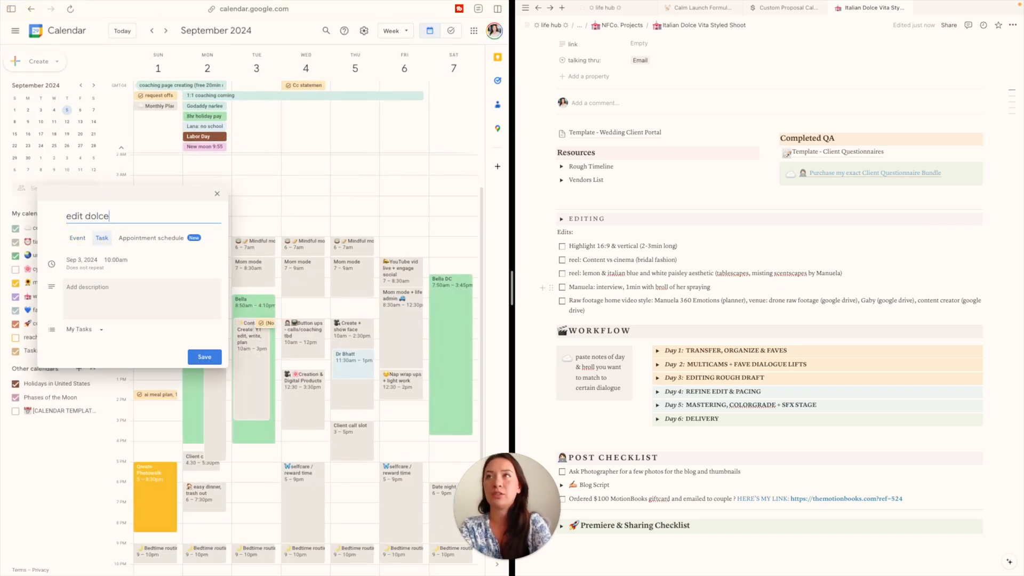
pyautogui.click(204, 356)
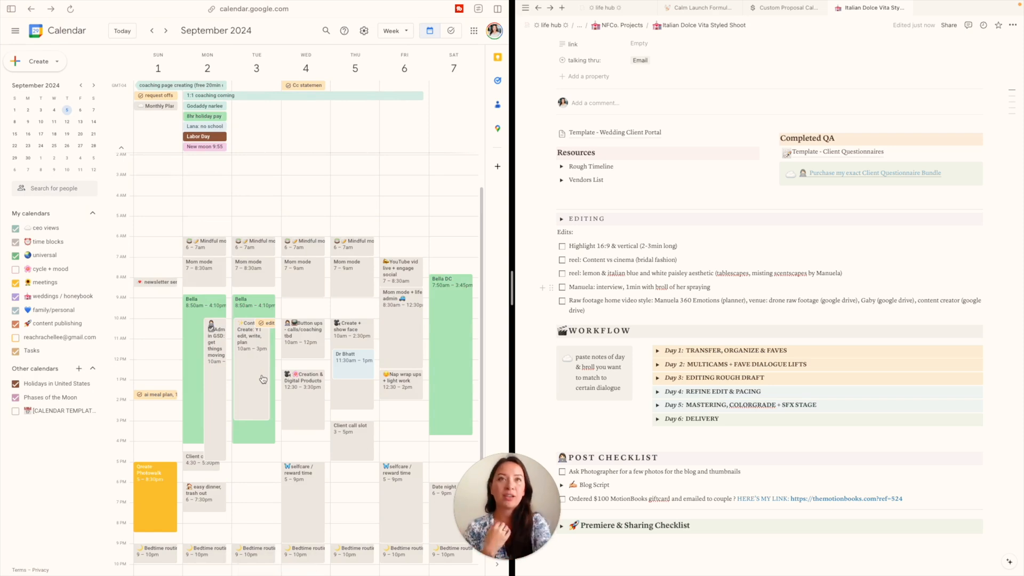
pyautogui.moveTo(206, 197)
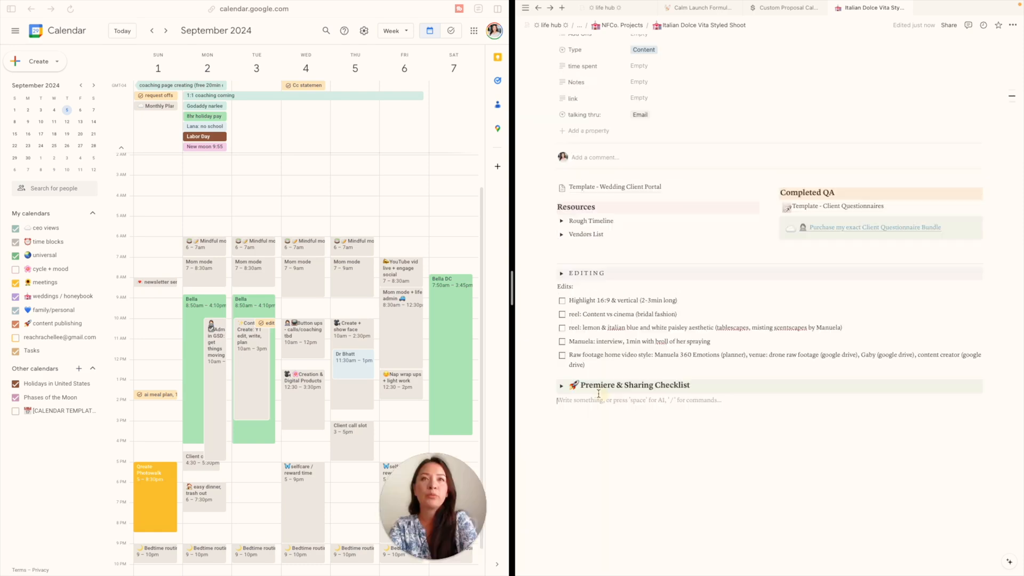
# Step: Check the Premiere & Sharing Checklist, then add an educational reel to-do starting 'holistic app'
pyautogui.click(561, 385)
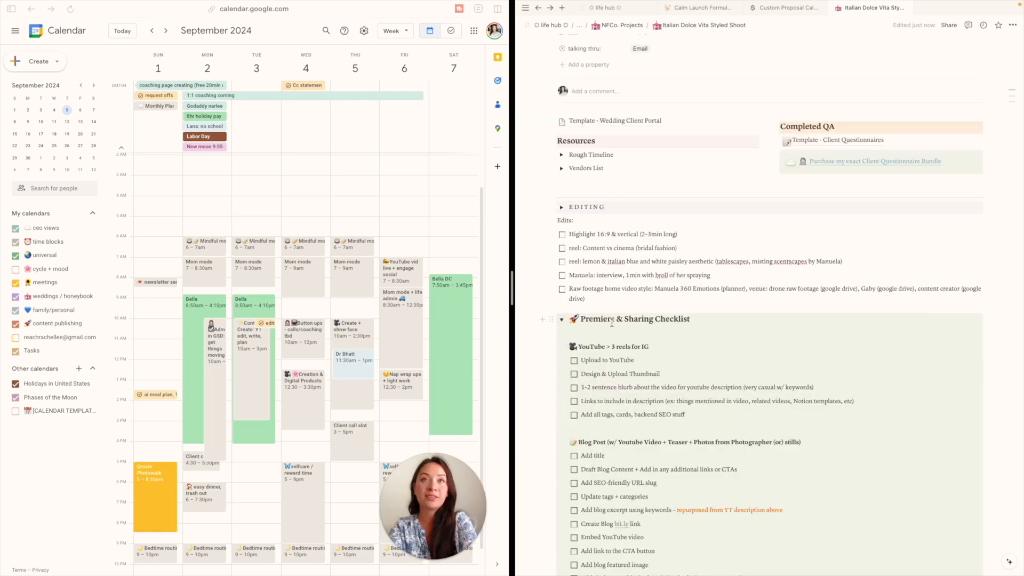
pyautogui.scroll(-3)
pyautogui.write('educational reel: getting content for others at a wedding')
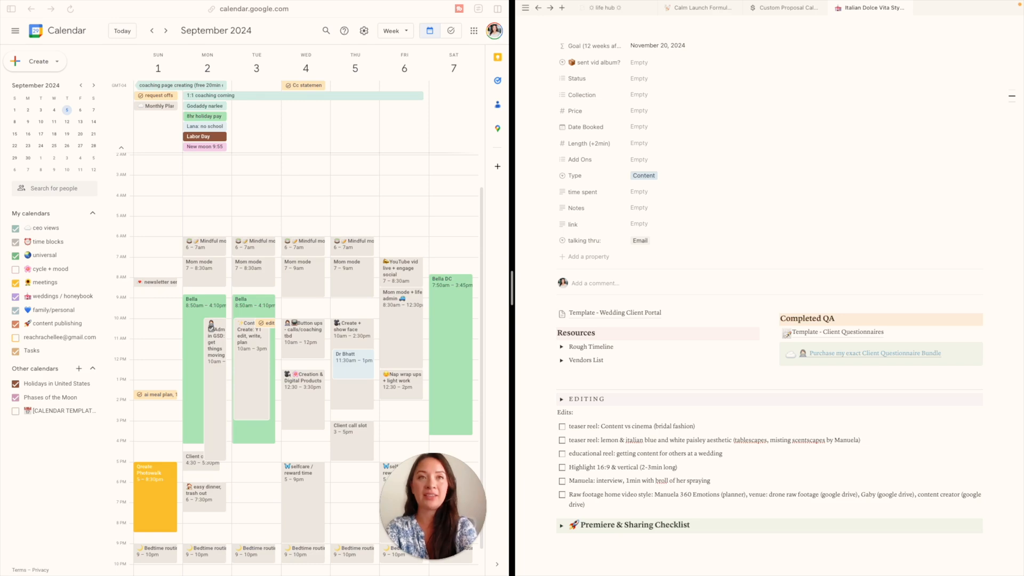
pyautogui.write('"holistic app"')
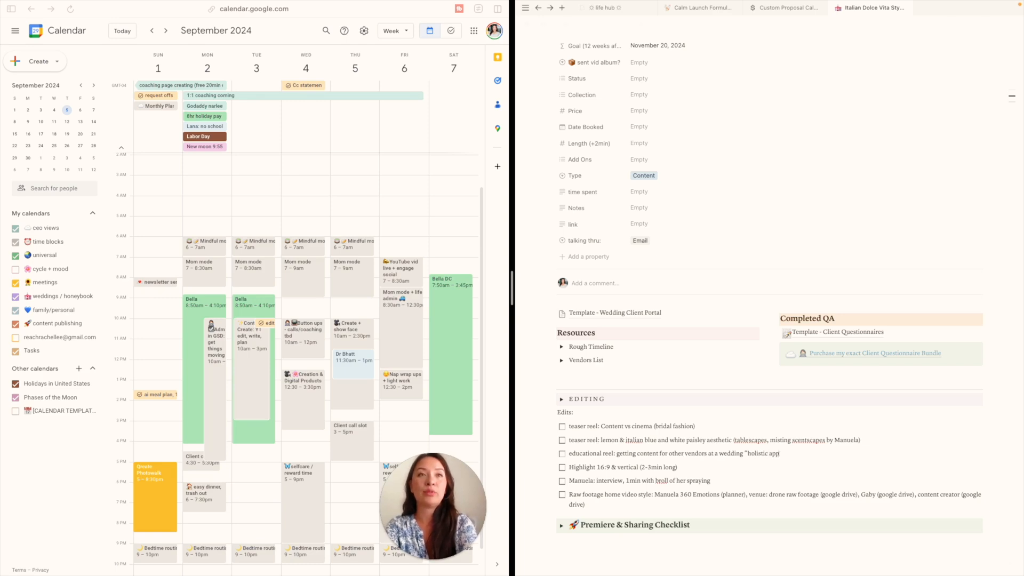